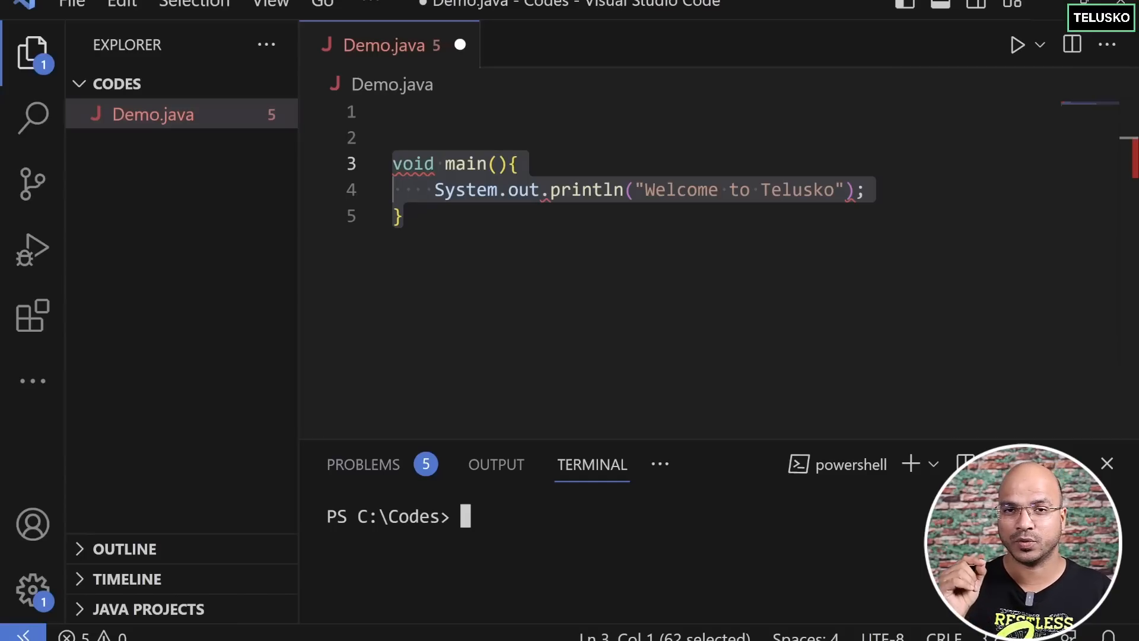
# Run java --version in the integrated terminal to check the installed Java version
pyautogui.write('java')
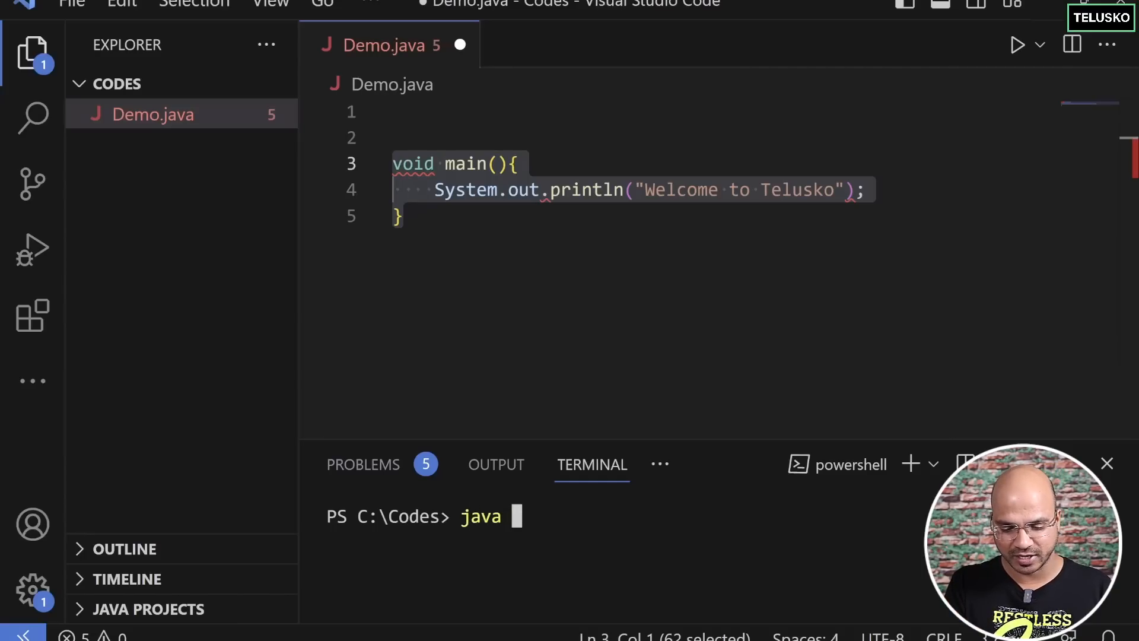
pyautogui.write('--version')
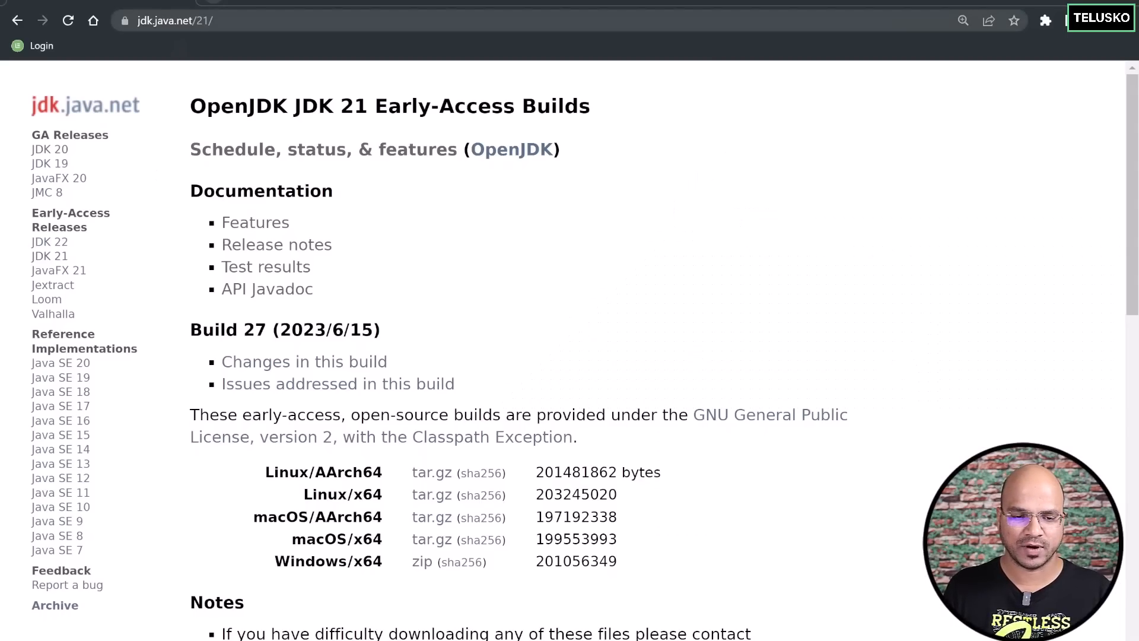
pyautogui.moveTo(439, 277)
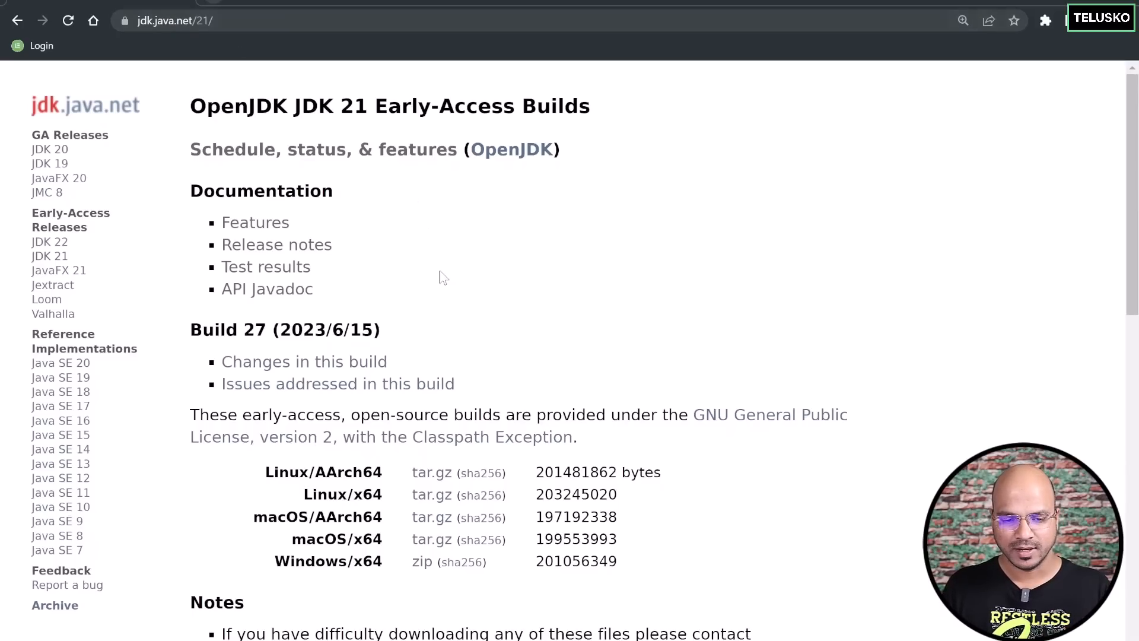
# Scroll the JDK 21 Early-Access Builds page down to the Build 27 download links
pyautogui.scroll(-3)
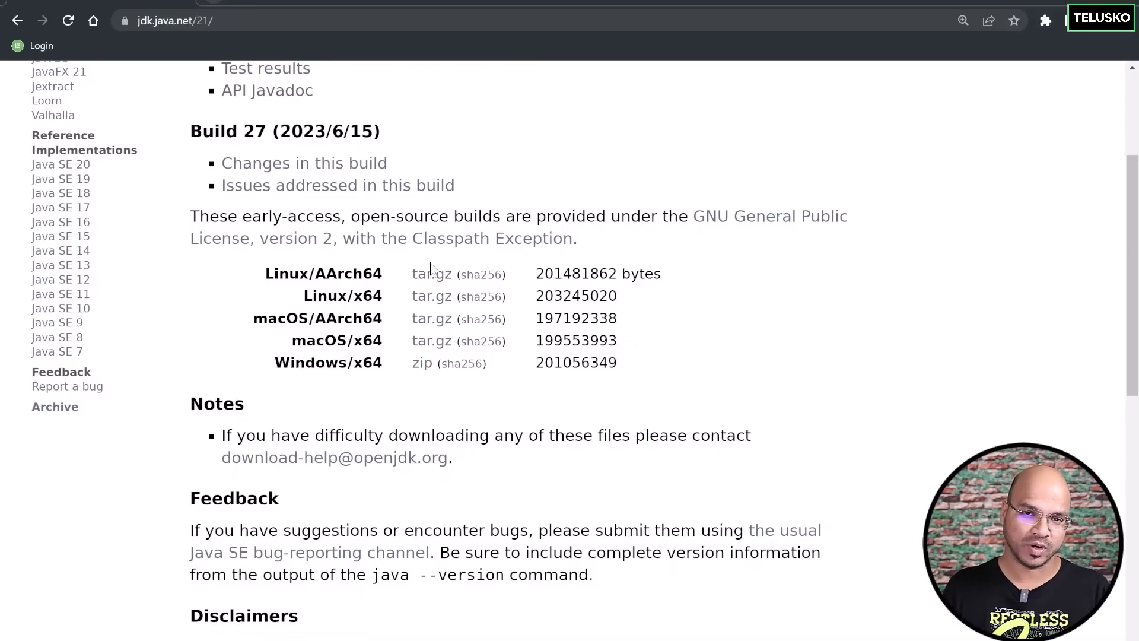
pyautogui.moveTo(650, 424)
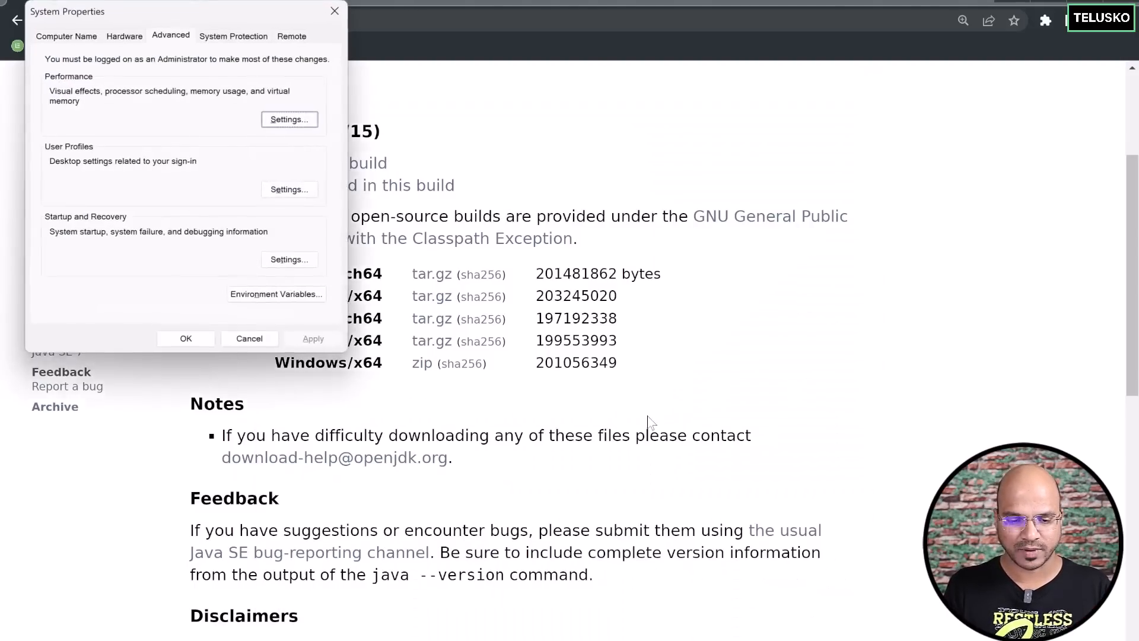
# Add the OpenJDK 21 jdk-21\bin folder to the Path environment variable
pyautogui.click(276, 294)
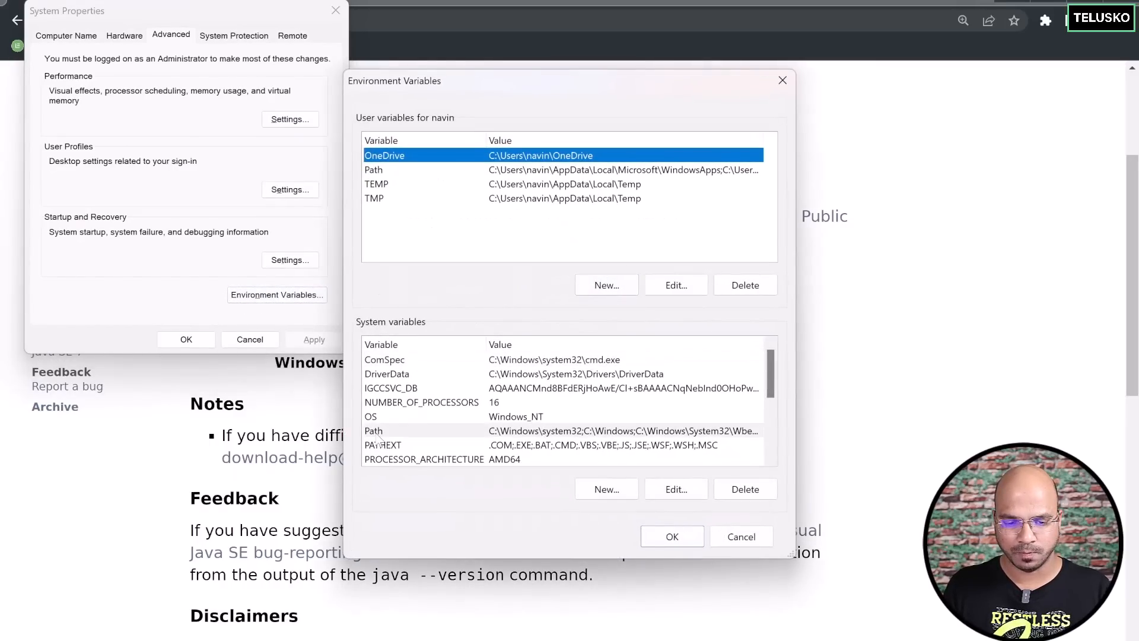
pyautogui.click(674, 285)
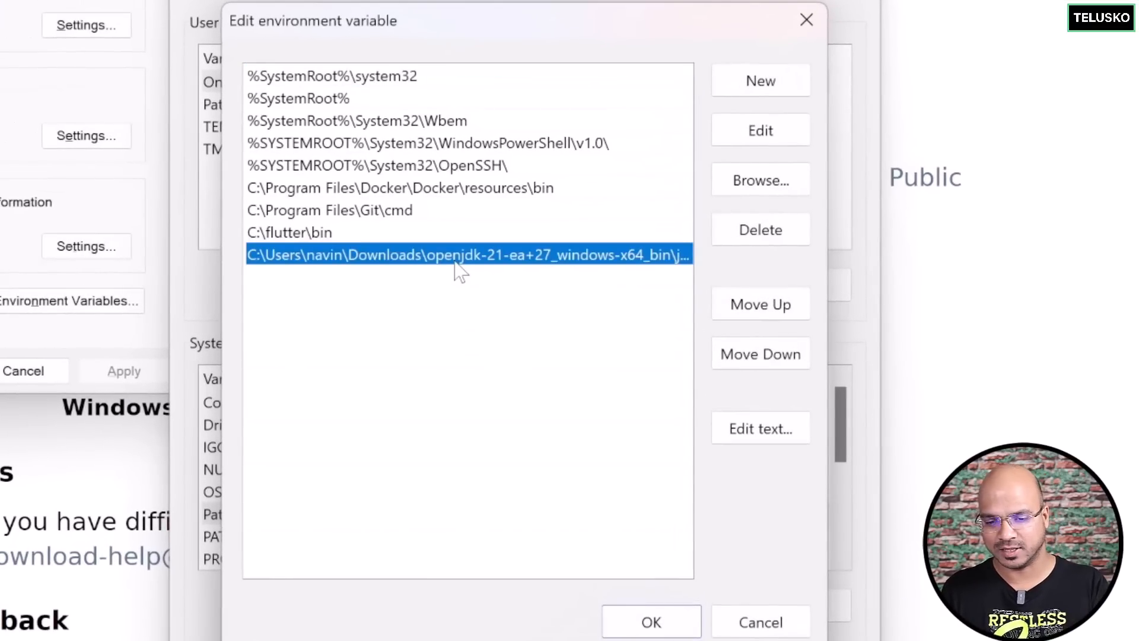
pyautogui.write('jdk-21\\bin')
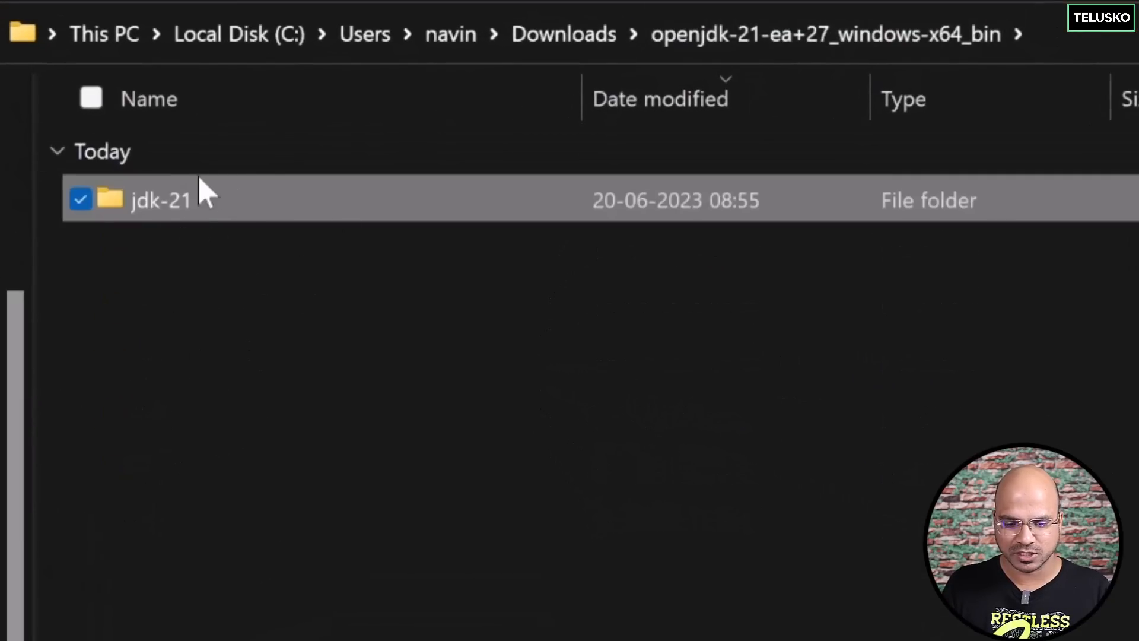
# Verify the jdk-21 bin folder, confirm the Path edit and return to VS Code
pyautogui.doubleClick(160, 199)
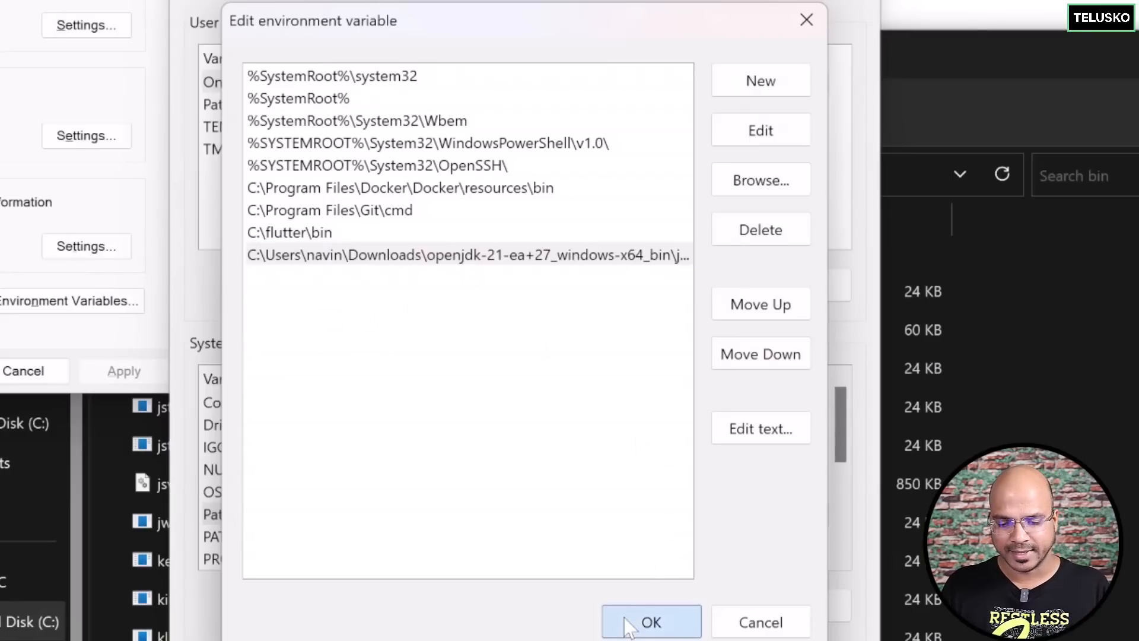
pyautogui.click(649, 622)
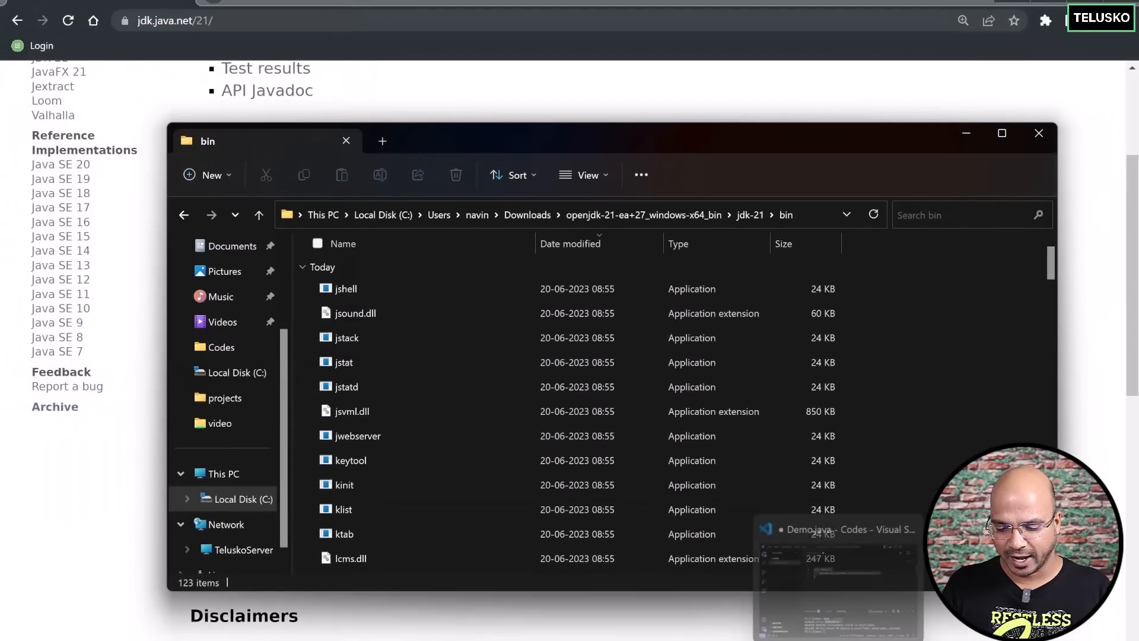
pyautogui.click(836, 530)
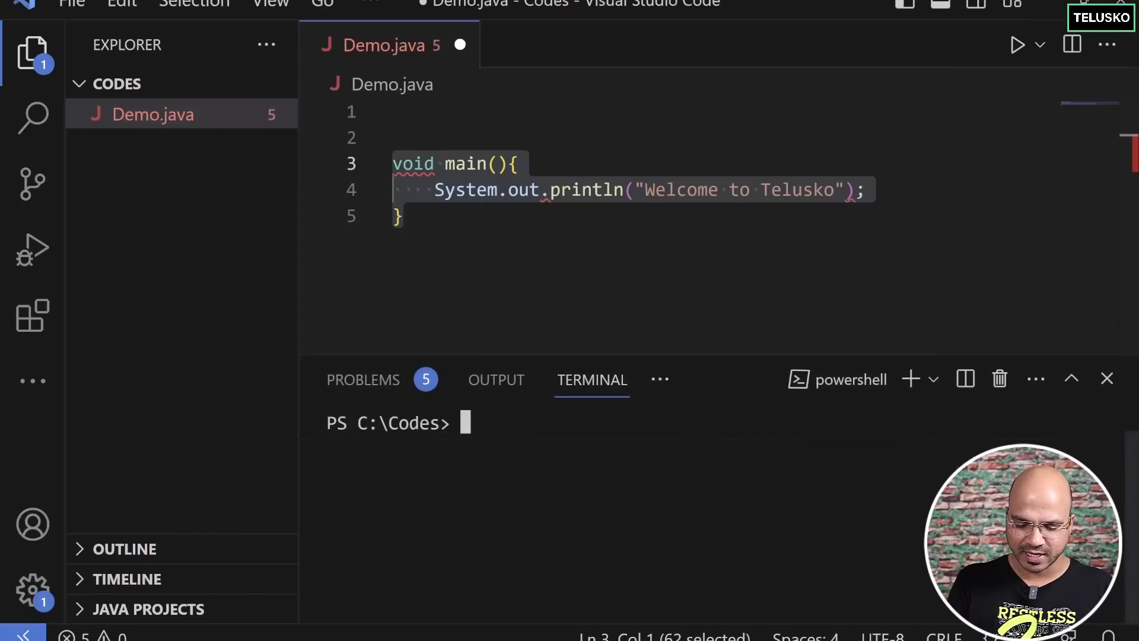
# Save Demo.java and compile it with javac Demo.java, hitting the unnamed-classes preview-feature error
pyautogui.write('javac')
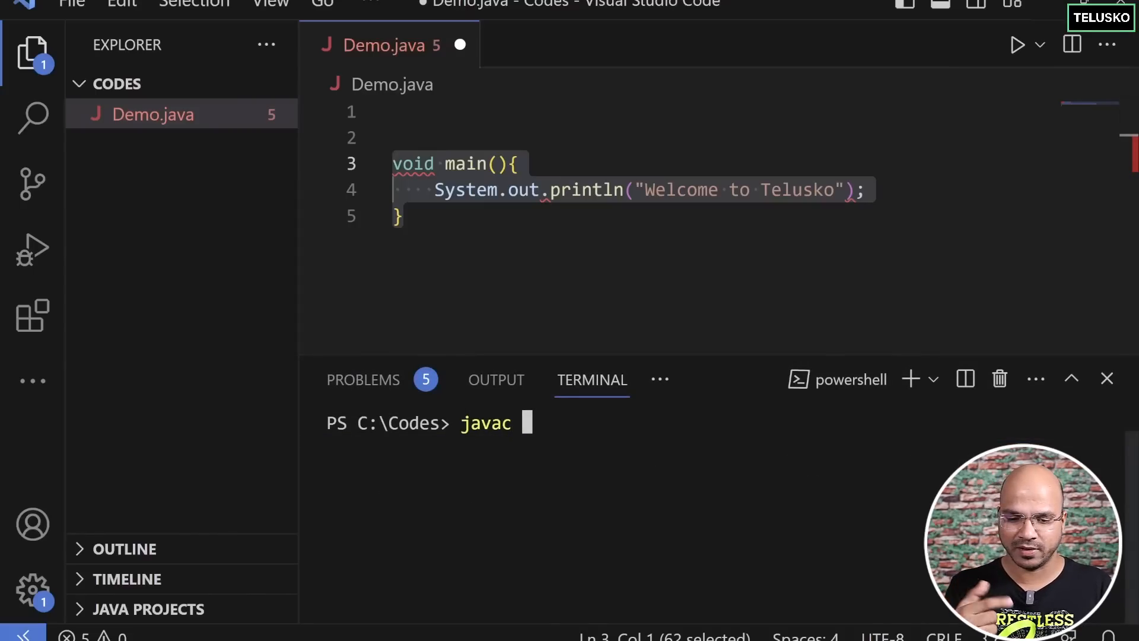
pyautogui.write('Demo.')
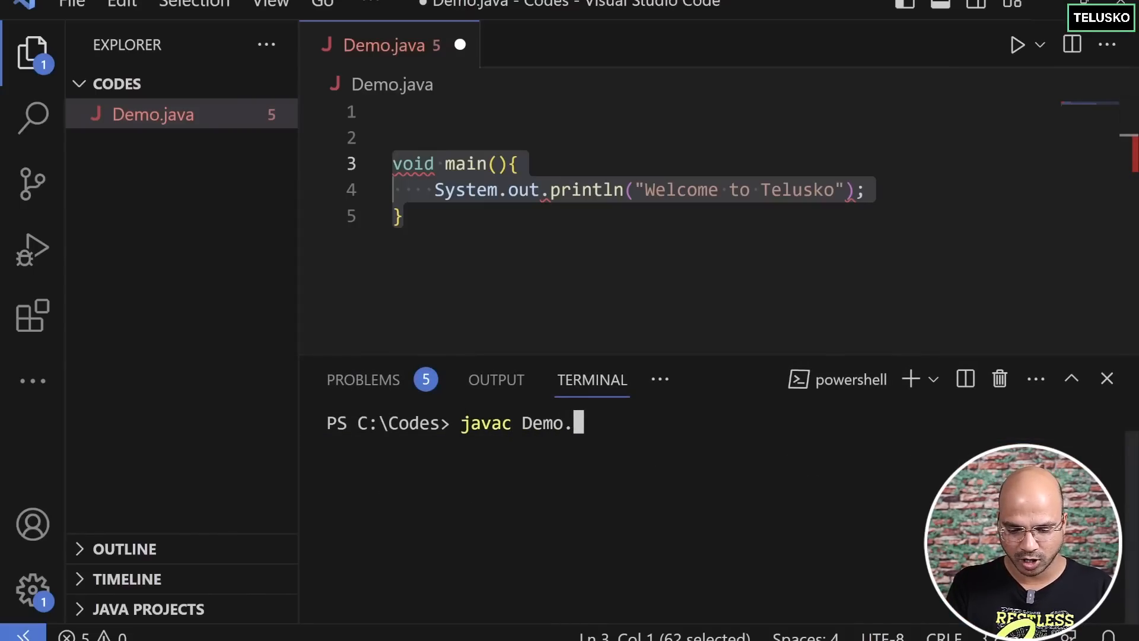
pyautogui.write('java')
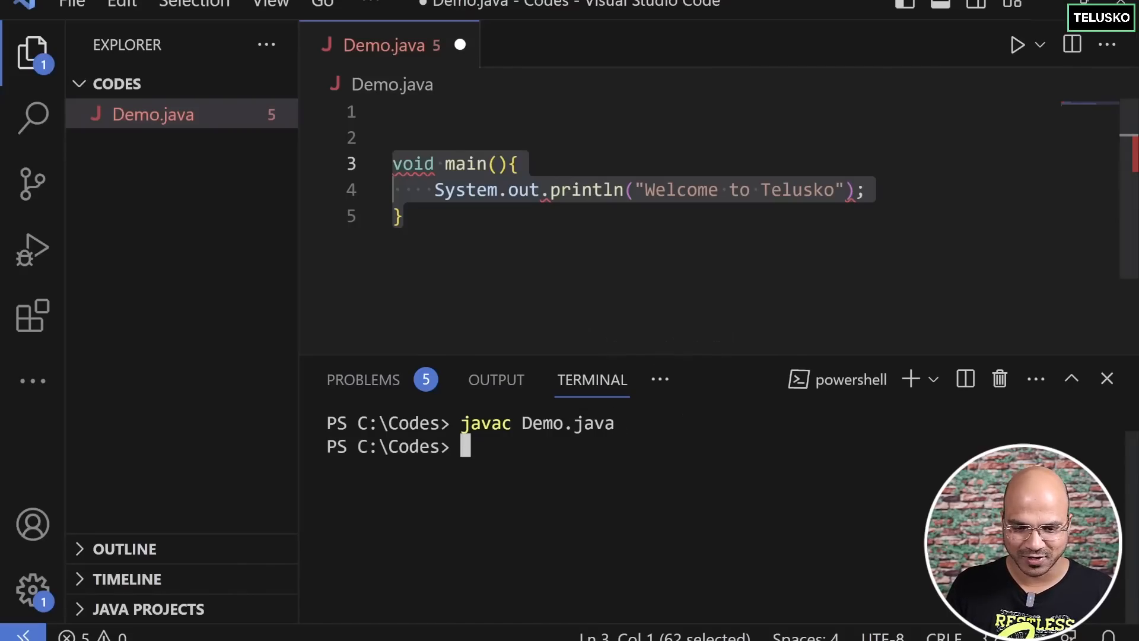
pyautogui.click(402, 216)
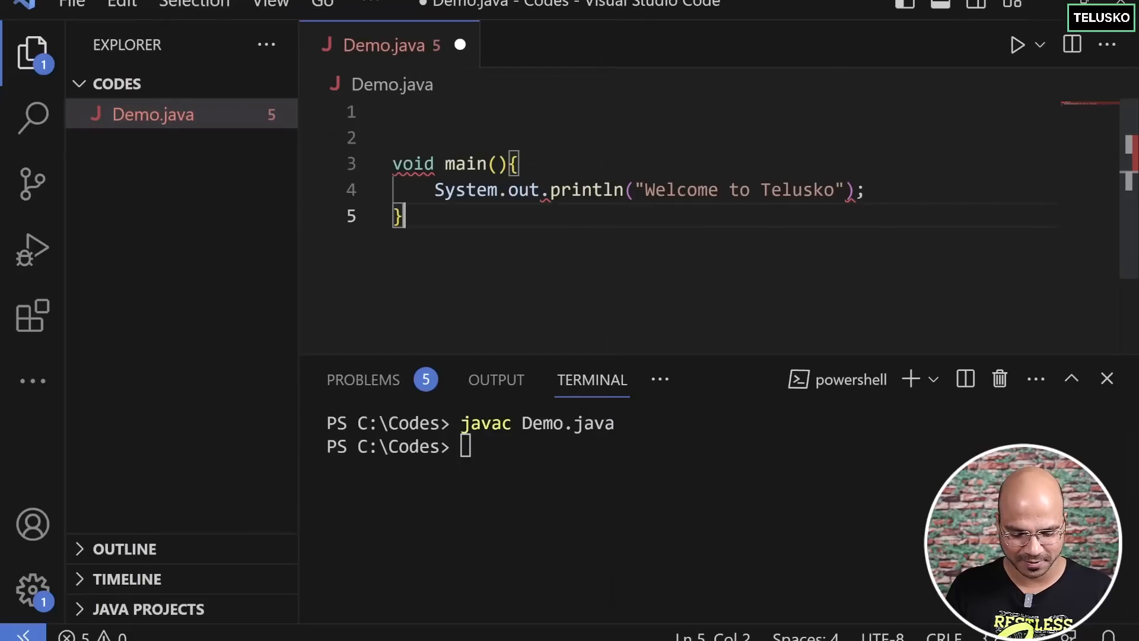
pyautogui.write('c')
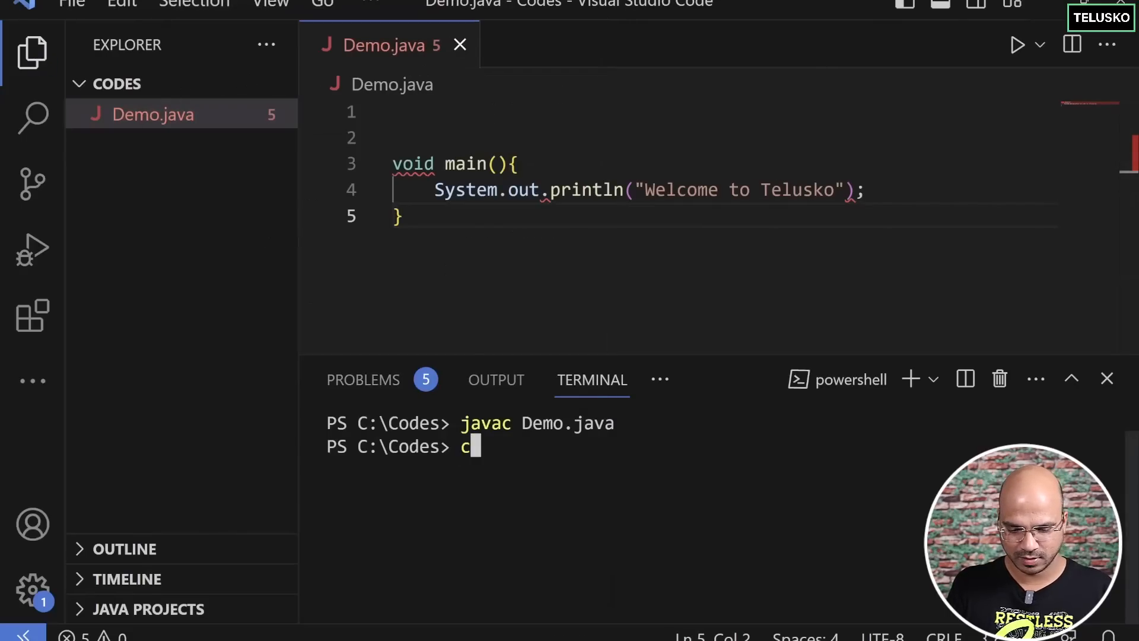
pyautogui.press('Enter')
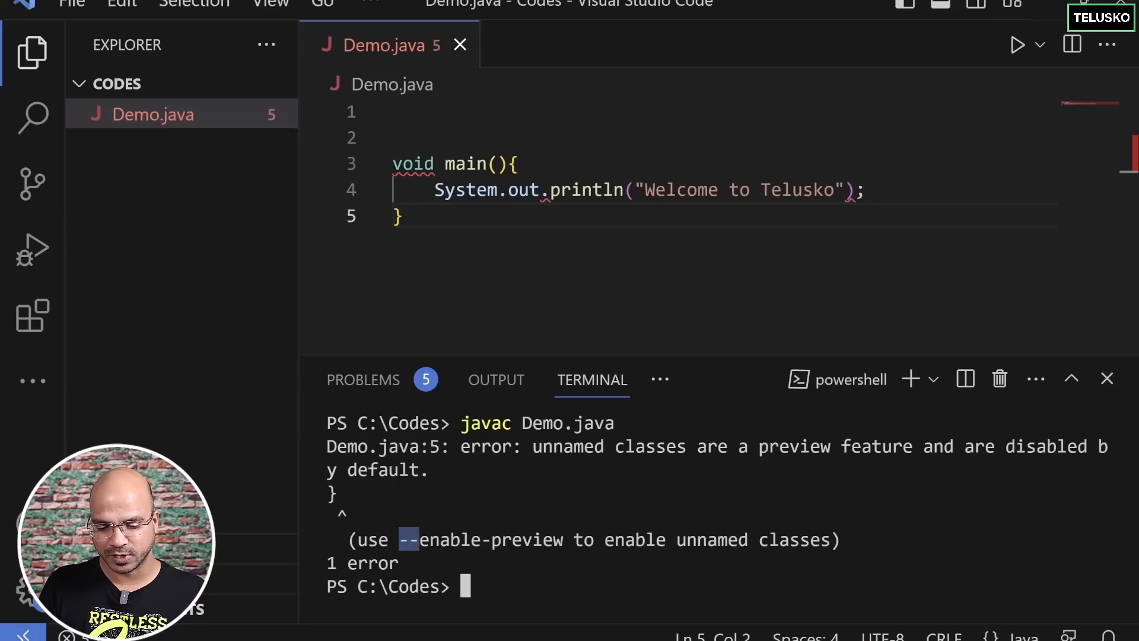
pyautogui.write('cl')
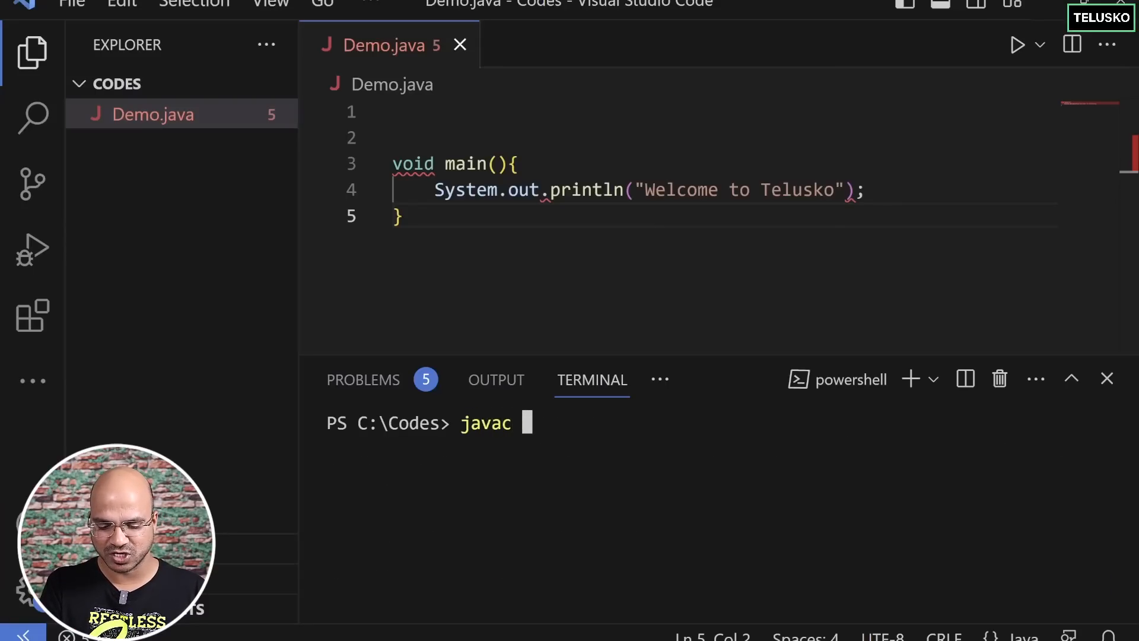
# Compile Demo.java with javac --release 21 --enable-preview, producing Demo.class
pyautogui.write('--rela')
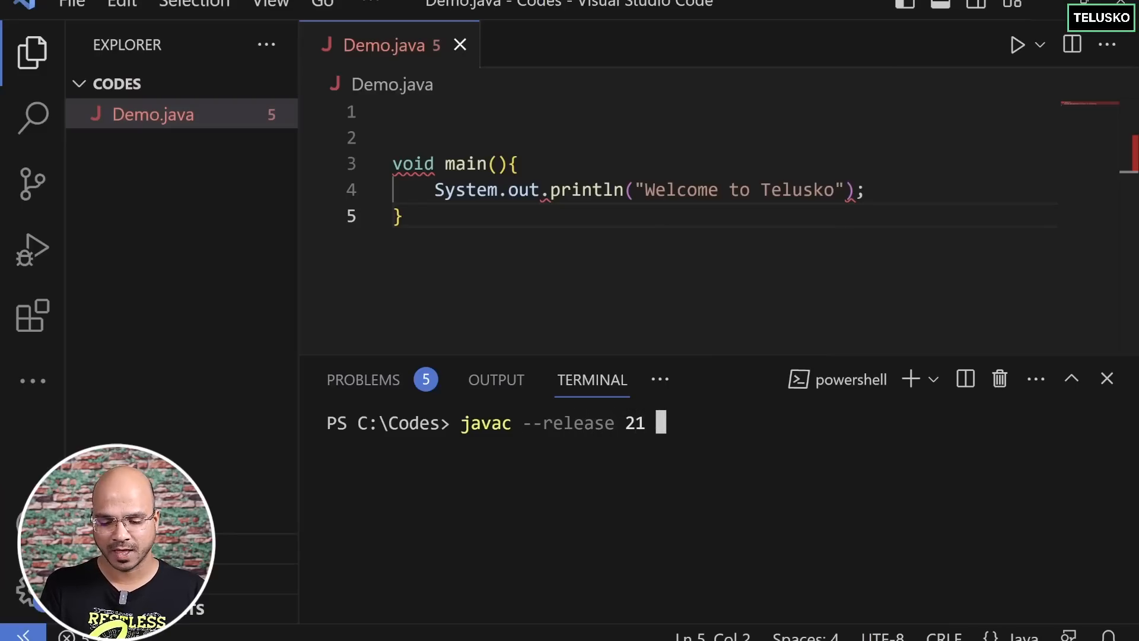
pyautogui.write('--enable')
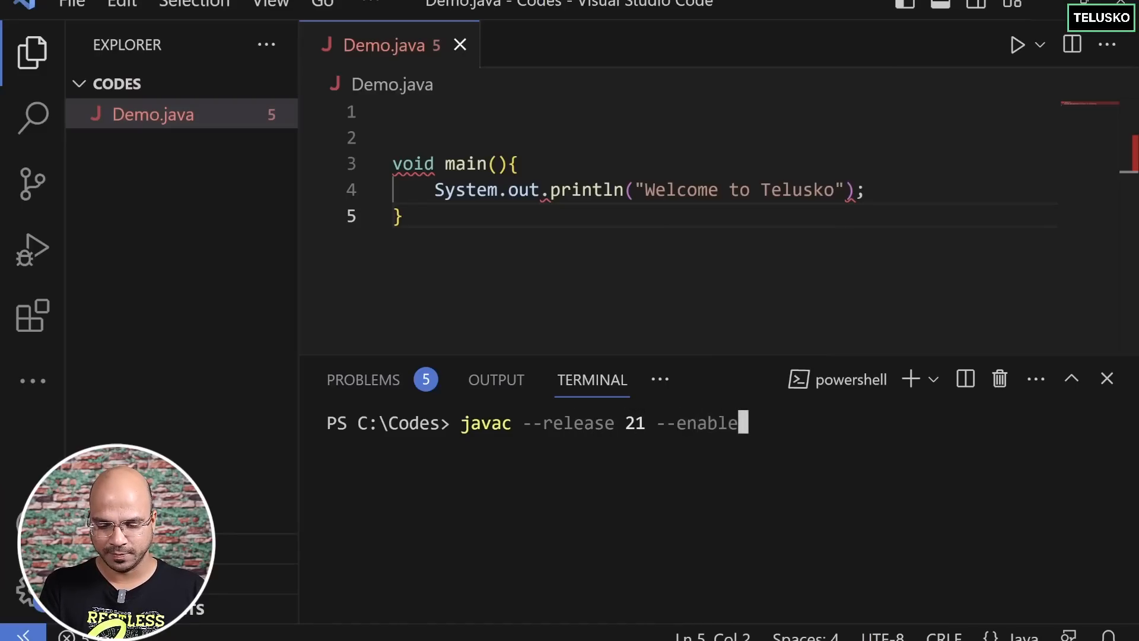
pyautogui.write('preview')
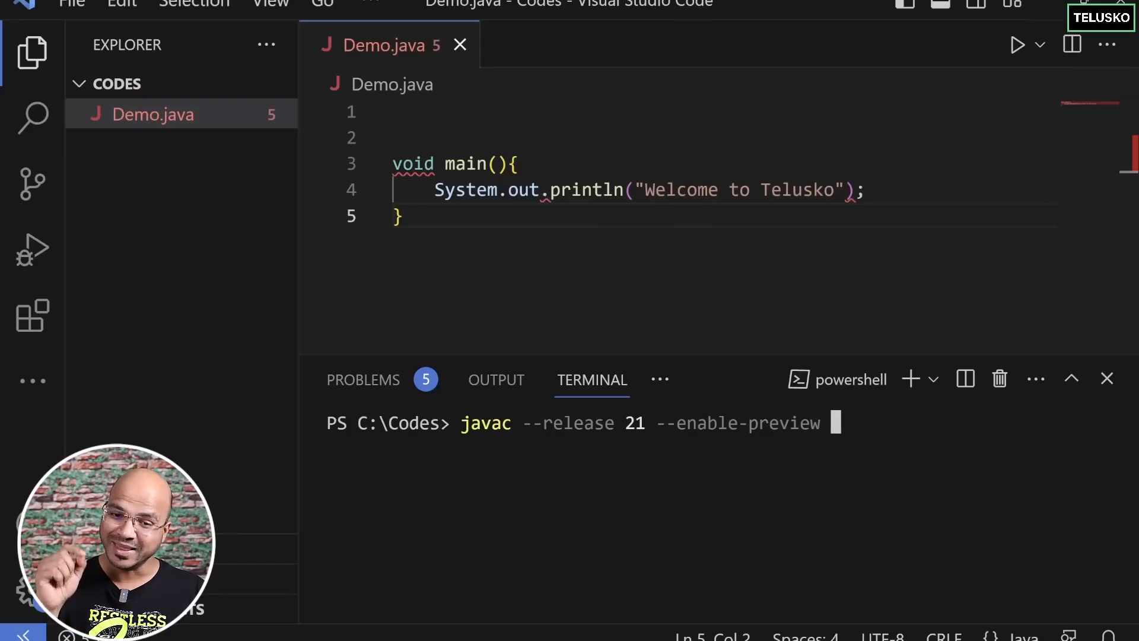
pyautogui.write('Demo.java')
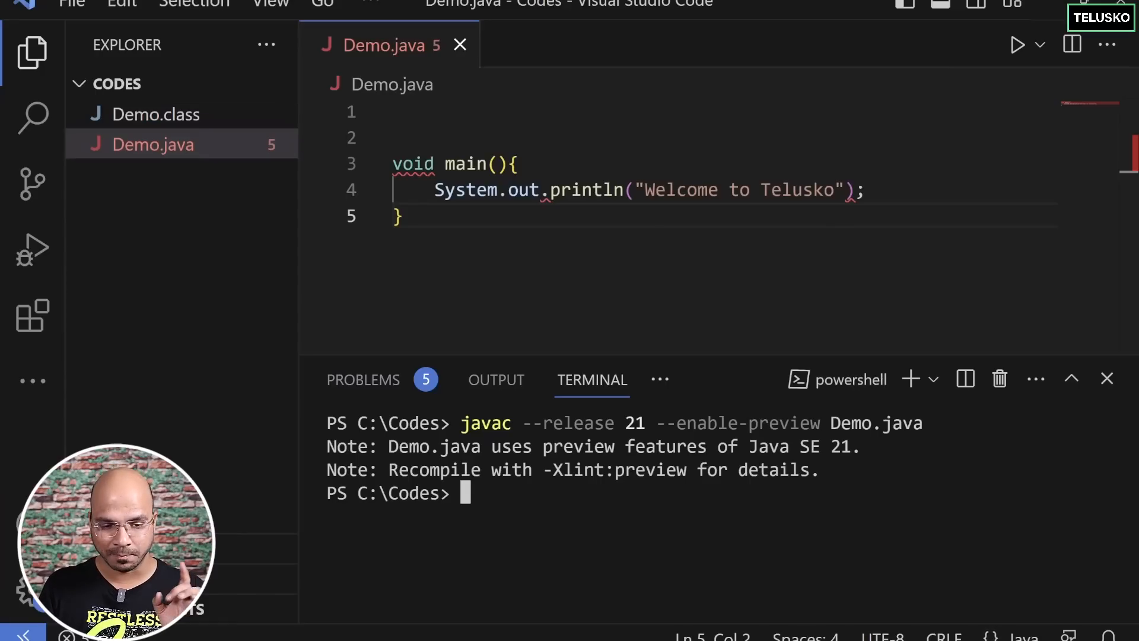
pyautogui.moveTo(153, 114)
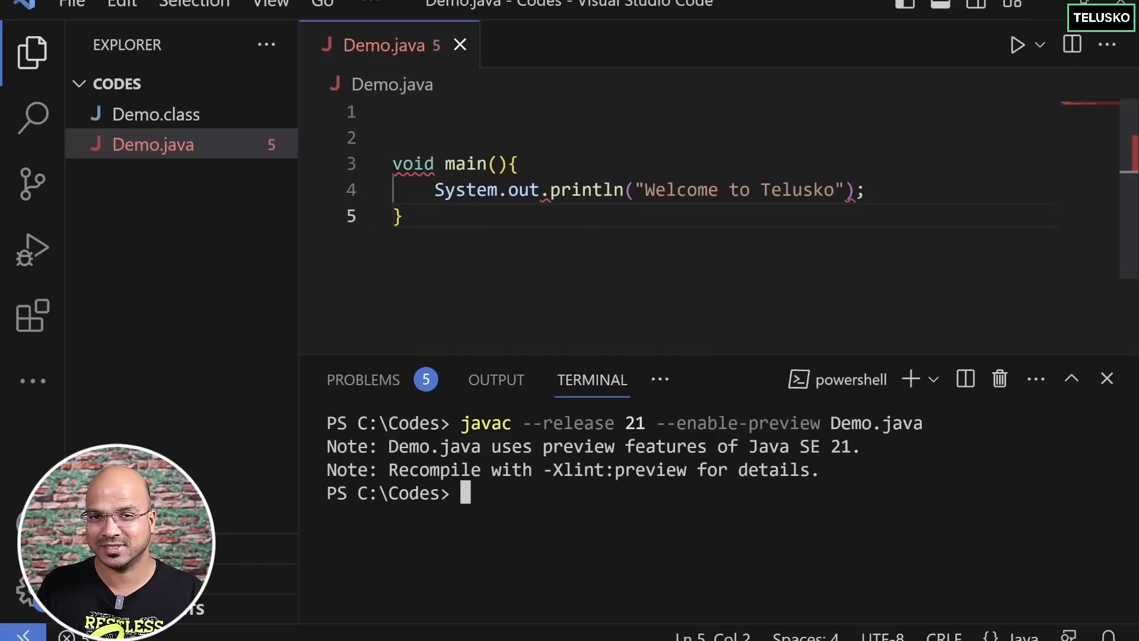
pyautogui.moveTo(496, 380)
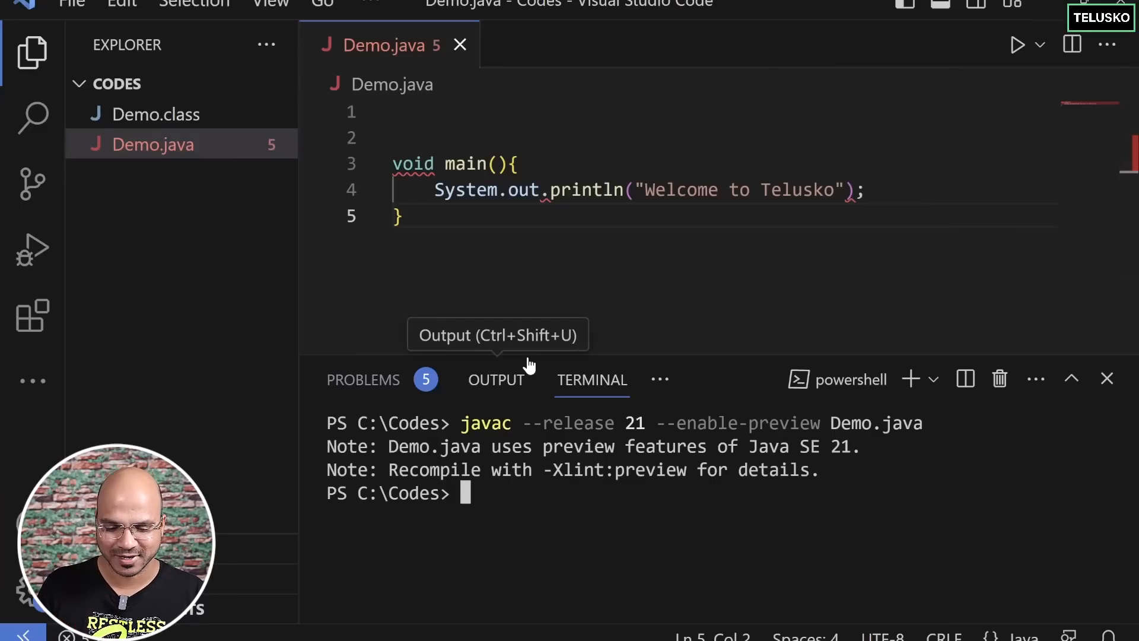
# Run java --enable-preview Demo so the terminal prints 'Welcome to Telusko'
pyautogui.write('java')
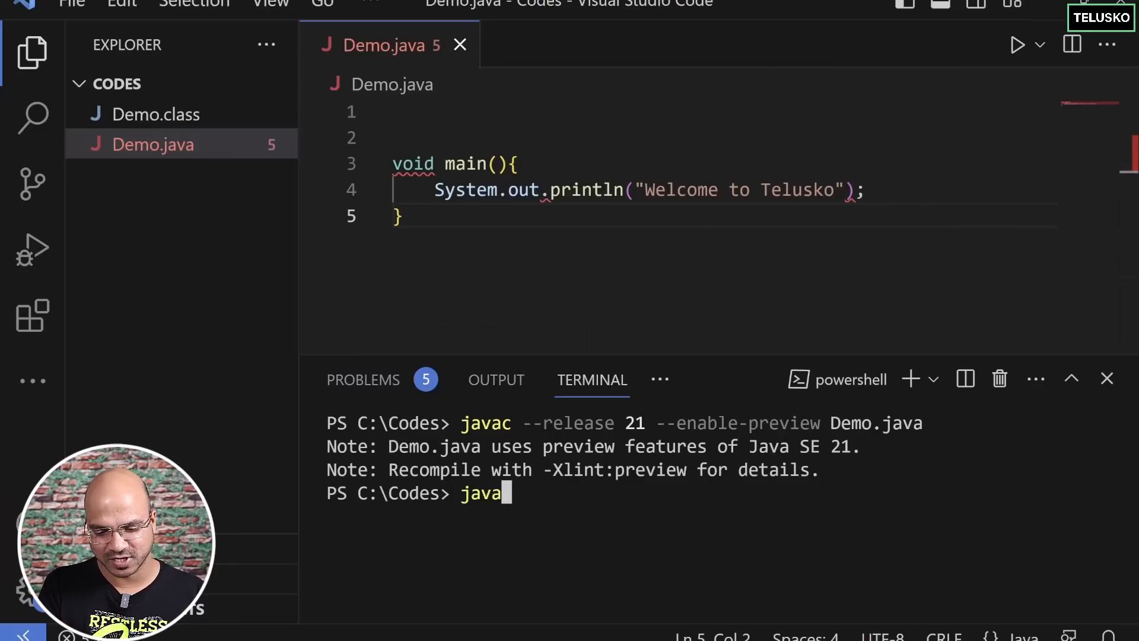
pyautogui.write('--enable-previ')
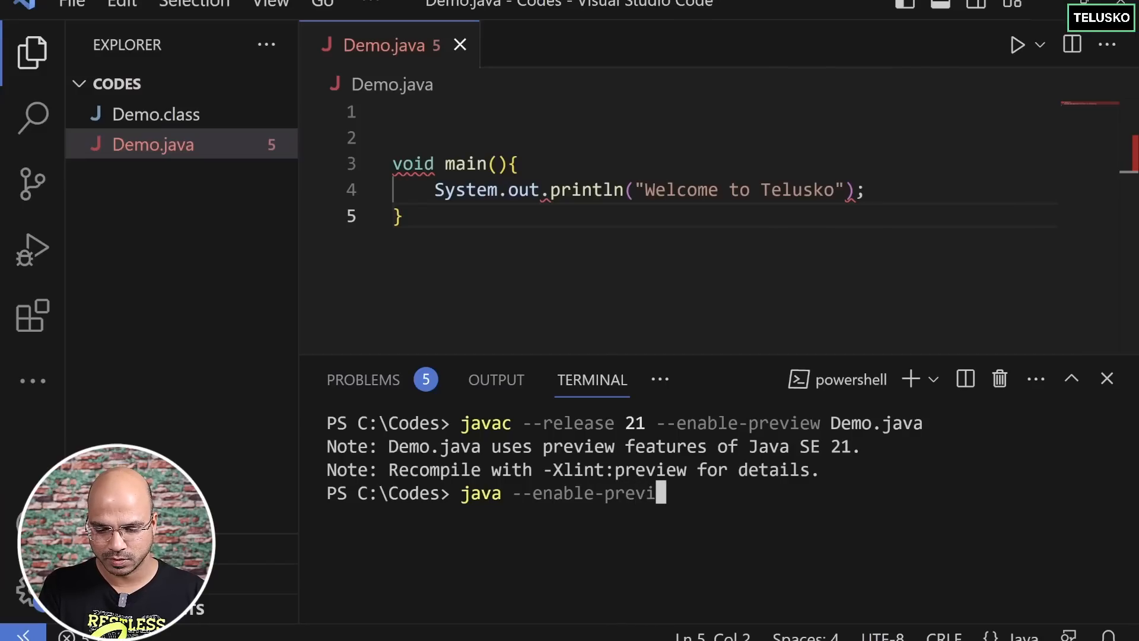
pyautogui.write('Demo')
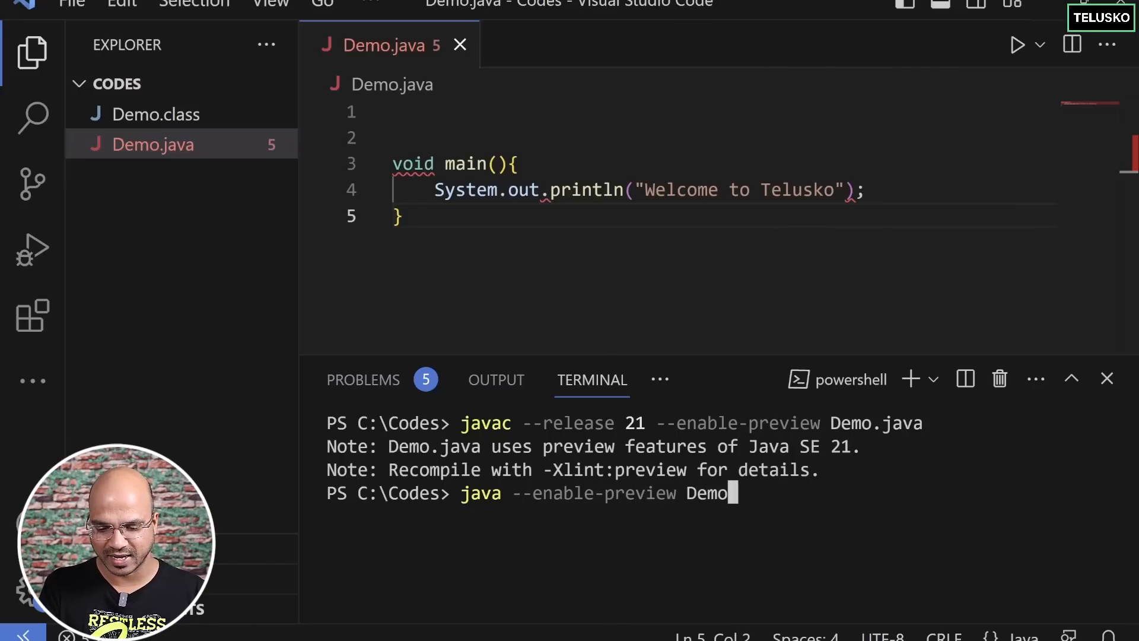
pyautogui.press('enter')
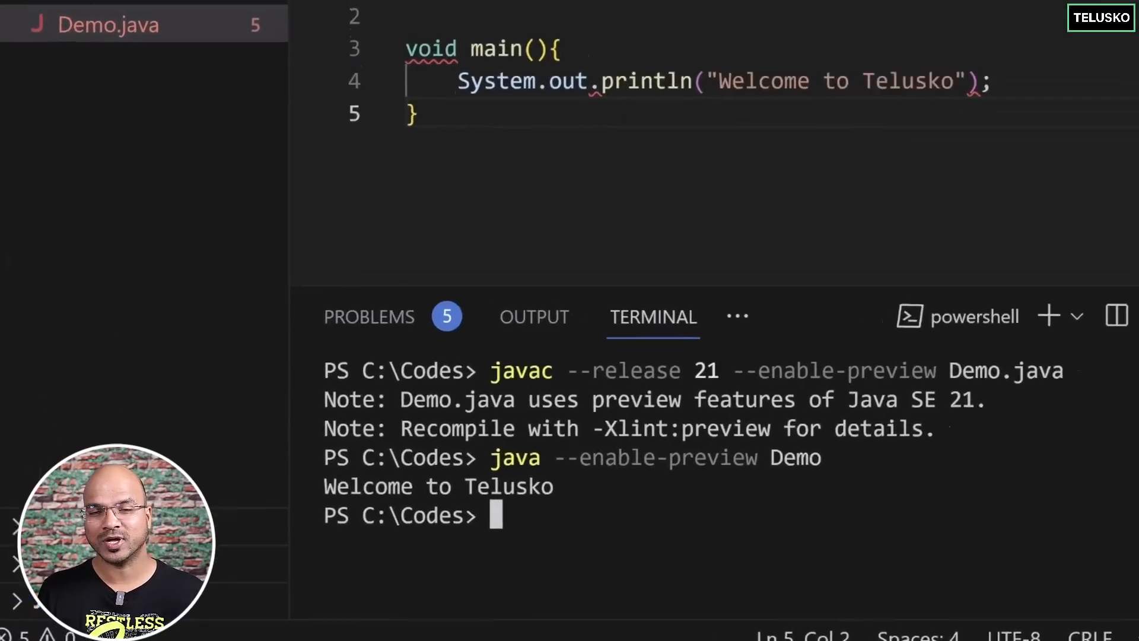